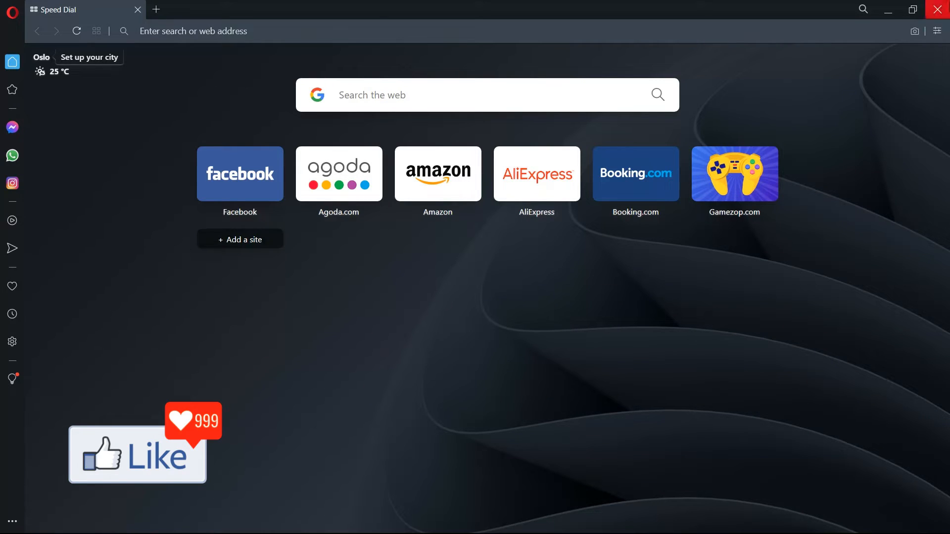
Reach the Clear browsing data settings via Easy Setup's Privacy & Security Clear option.
{"action": "left_click", "coordinate": [936, 31]}
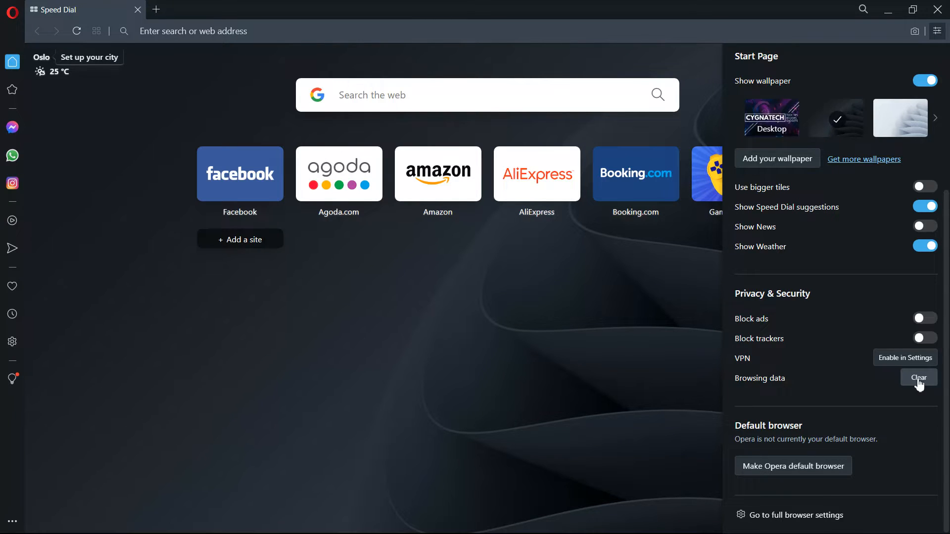
{"action": "left_click", "coordinate": [919, 377]}
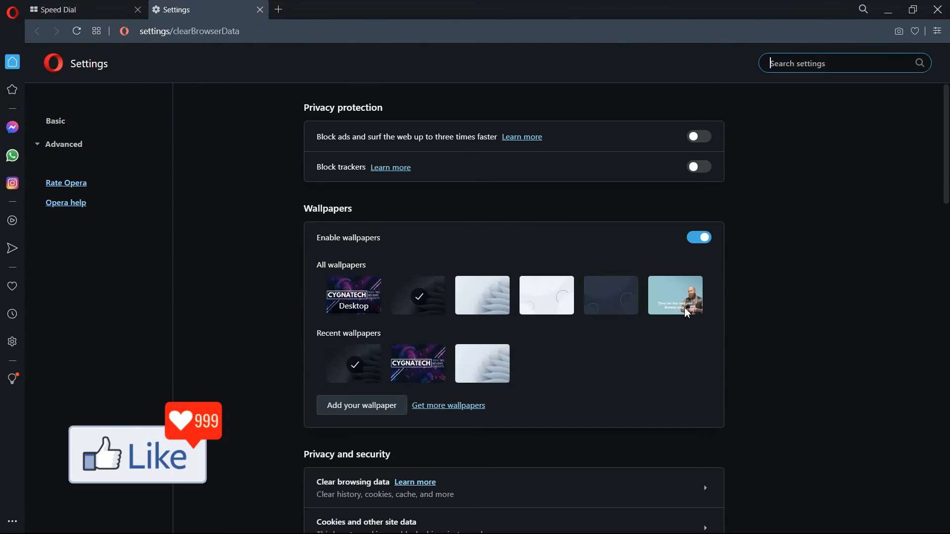
Set the time range to All time and show the Advanced data categories.
{"action": "left_click", "coordinate": [352, 482]}
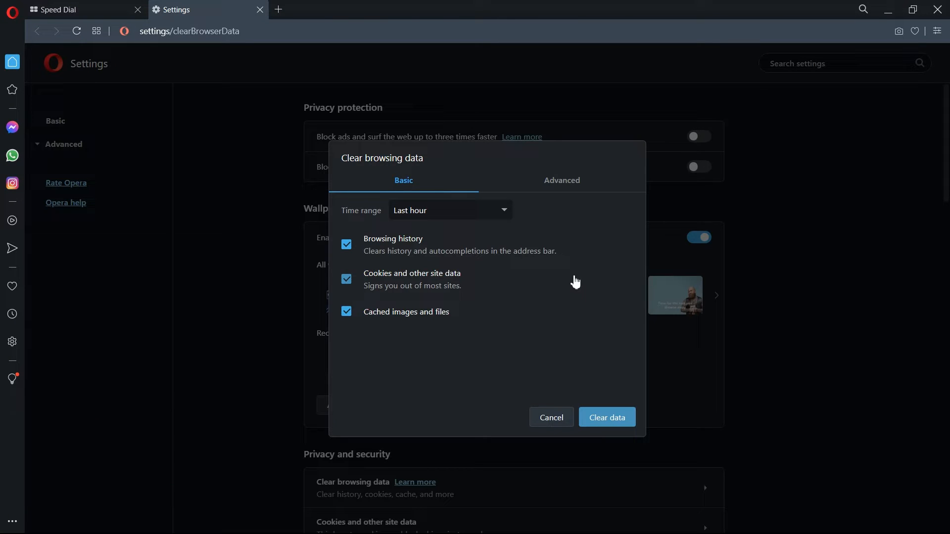
{"action": "left_click", "coordinate": [451, 210]}
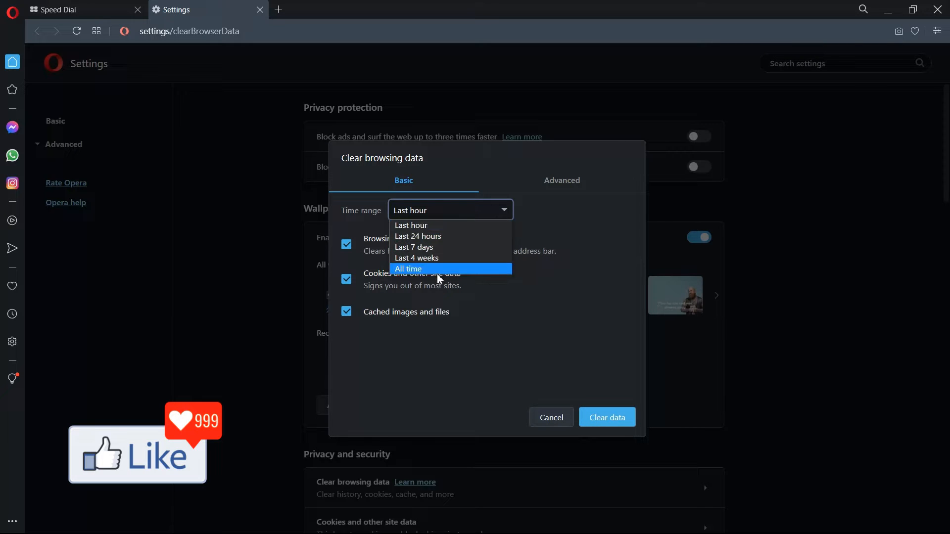
{"action": "left_click", "coordinate": [408, 269]}
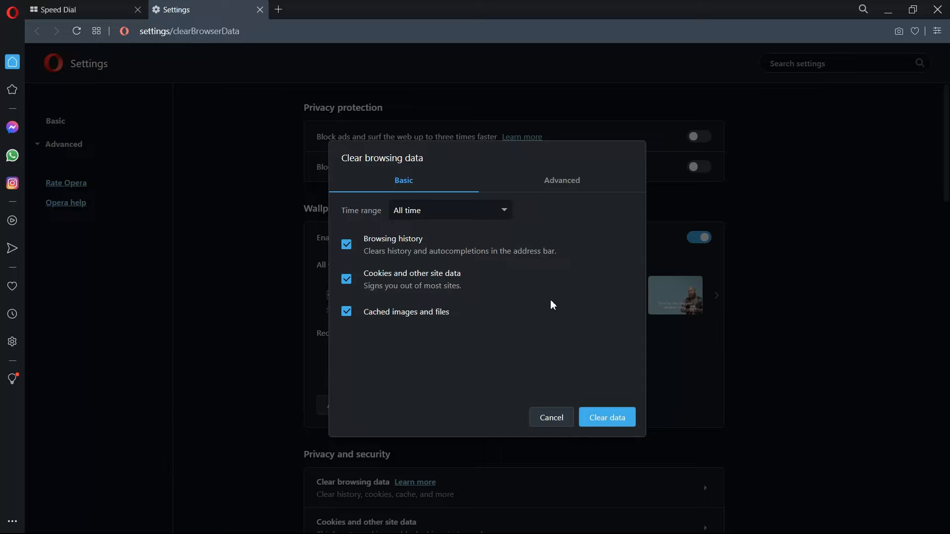
{"action": "mouse_move", "coordinate": [567, 185]}
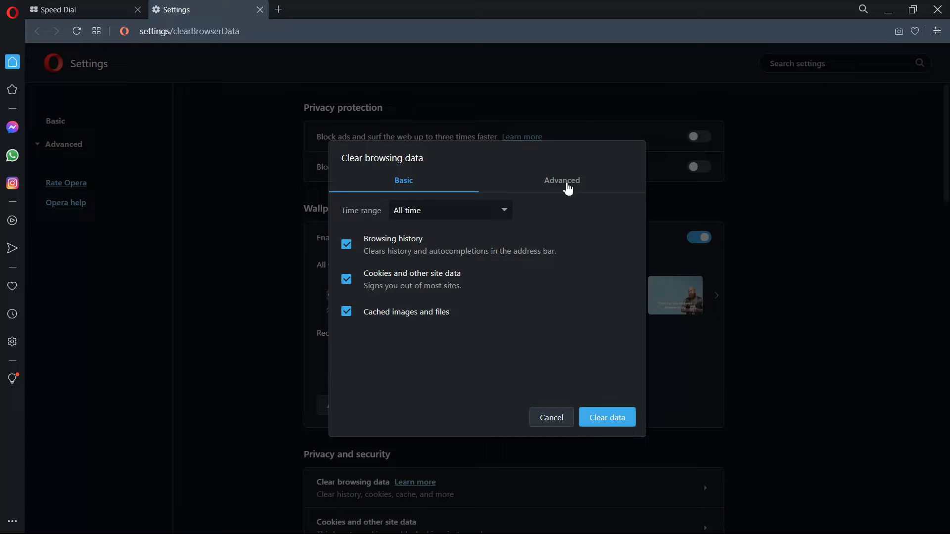
{"action": "left_click", "coordinate": [561, 180]}
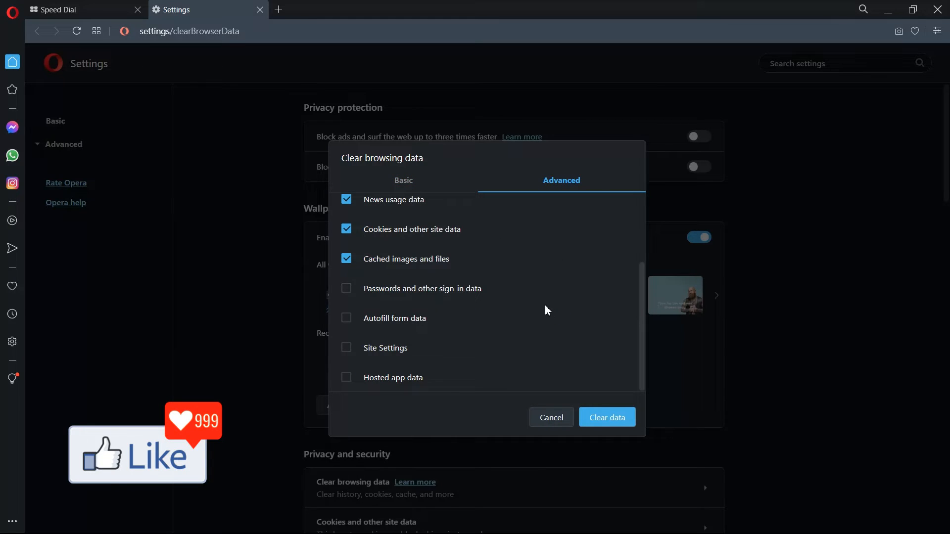
{"action": "mouse_move", "coordinate": [513, 342]}
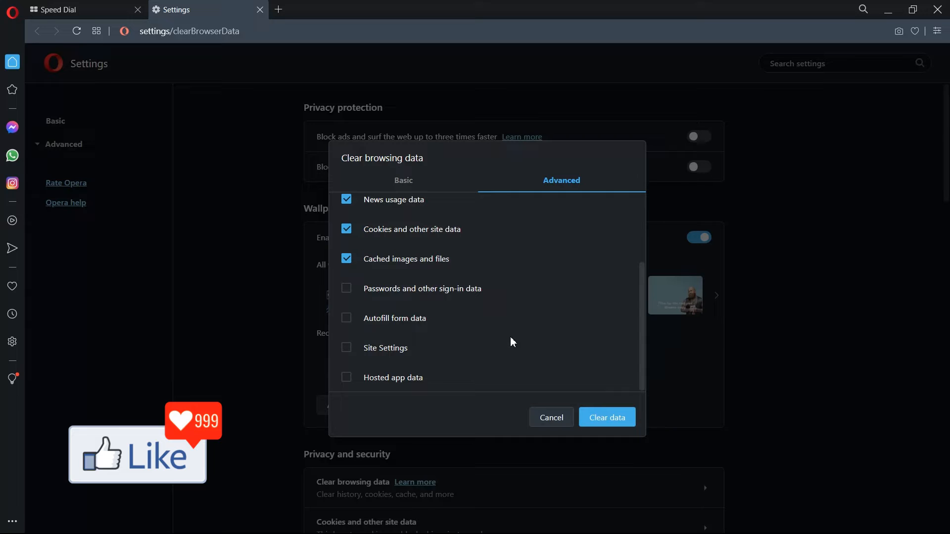
{"action": "mouse_move", "coordinate": [445, 357]}
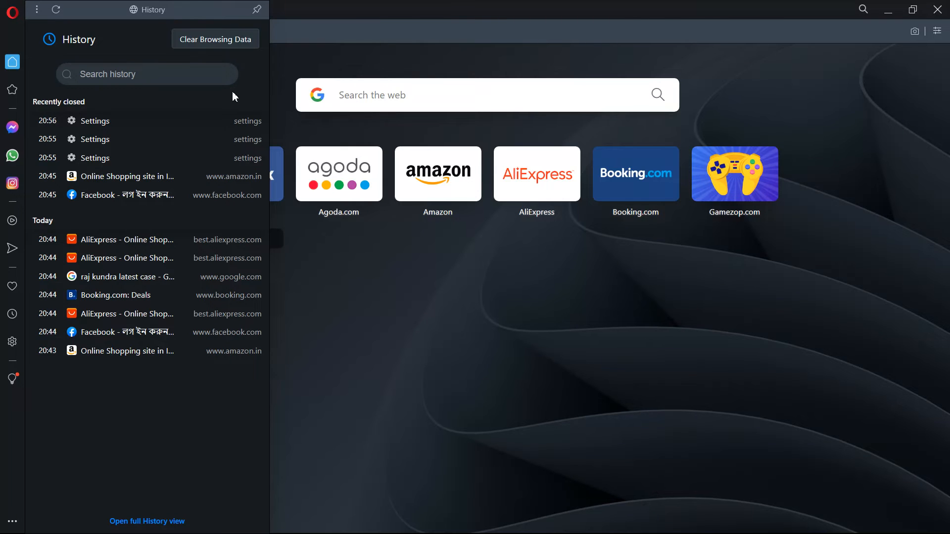
{"action": "mouse_move", "coordinate": [209, 133]}
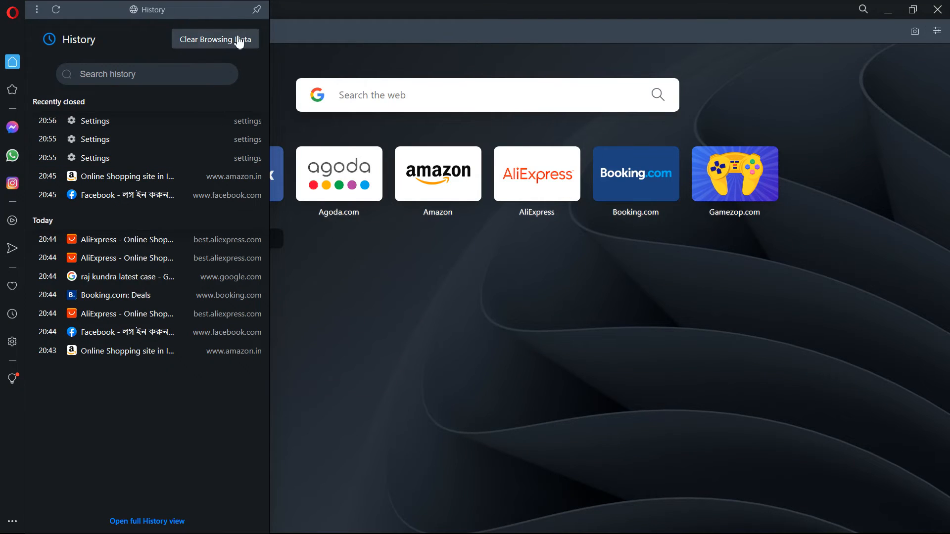
Reopen the Clear browsing data dialog from the History panel's Clear Browsing Data option.
{"action": "left_click", "coordinate": [215, 39]}
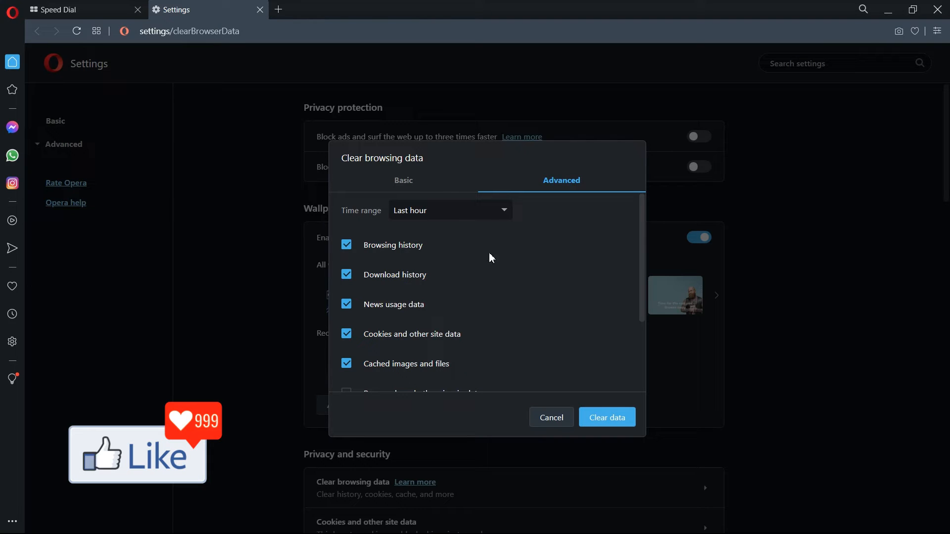
{"action": "mouse_move", "coordinate": [421, 193]}
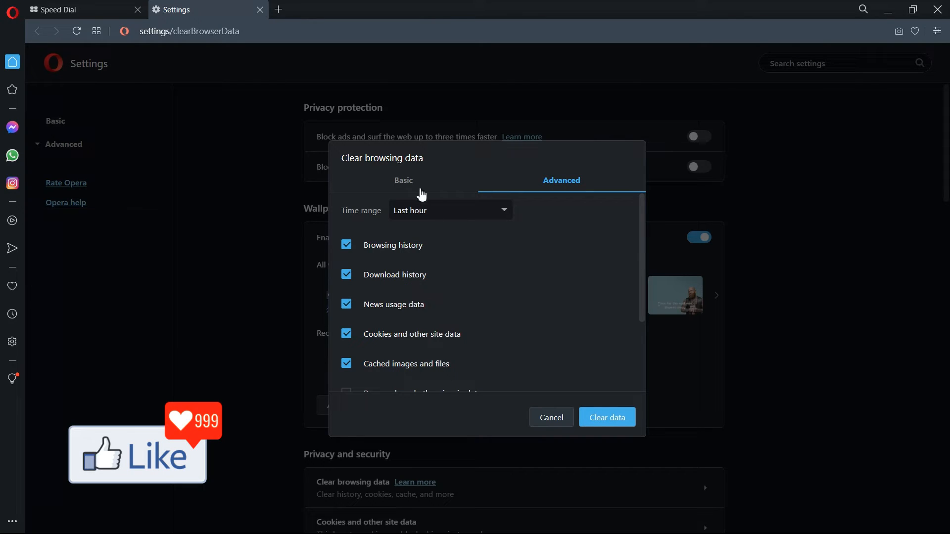
Switch to the Basic clearing options and review the time ranges, keeping All time.
{"action": "left_click", "coordinate": [404, 181]}
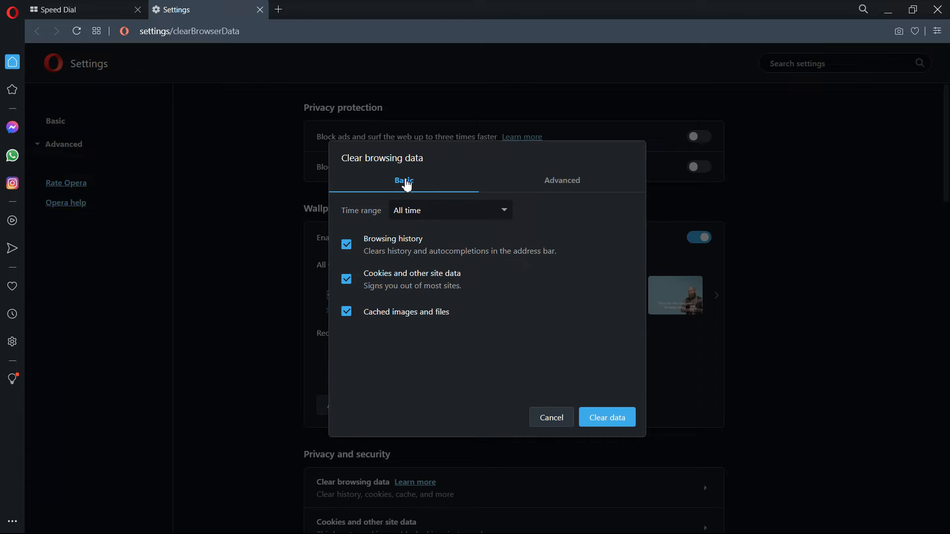
{"action": "left_click", "coordinate": [451, 210]}
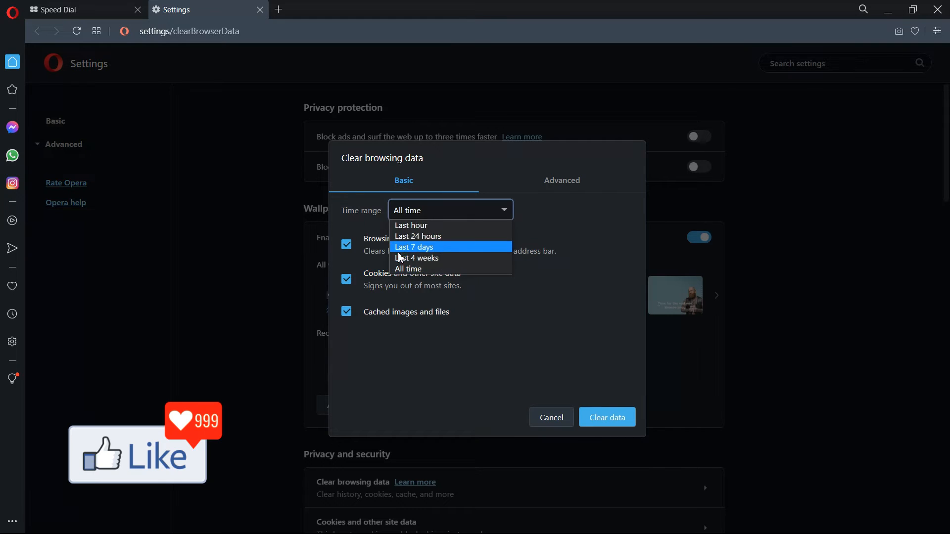
{"action": "mouse_move", "coordinate": [418, 237]}
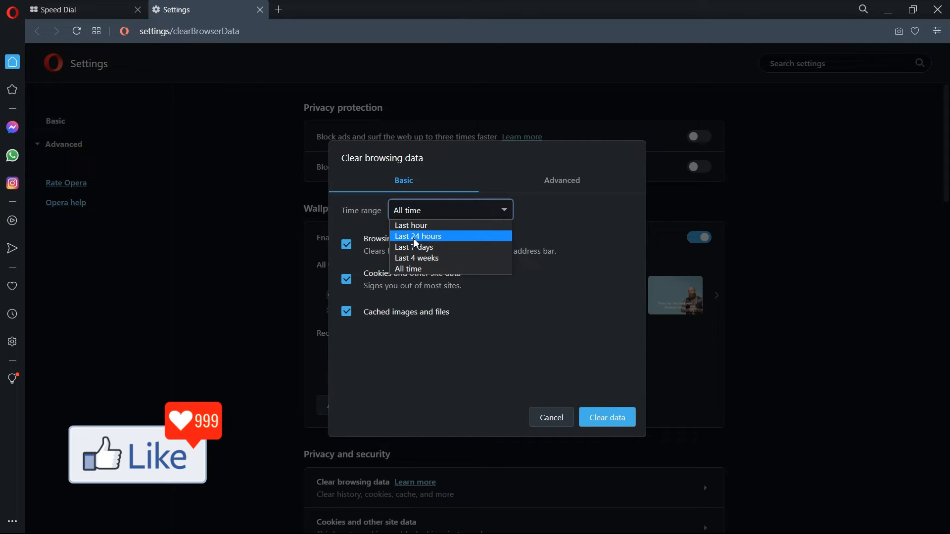
{"action": "mouse_move", "coordinate": [432, 248]}
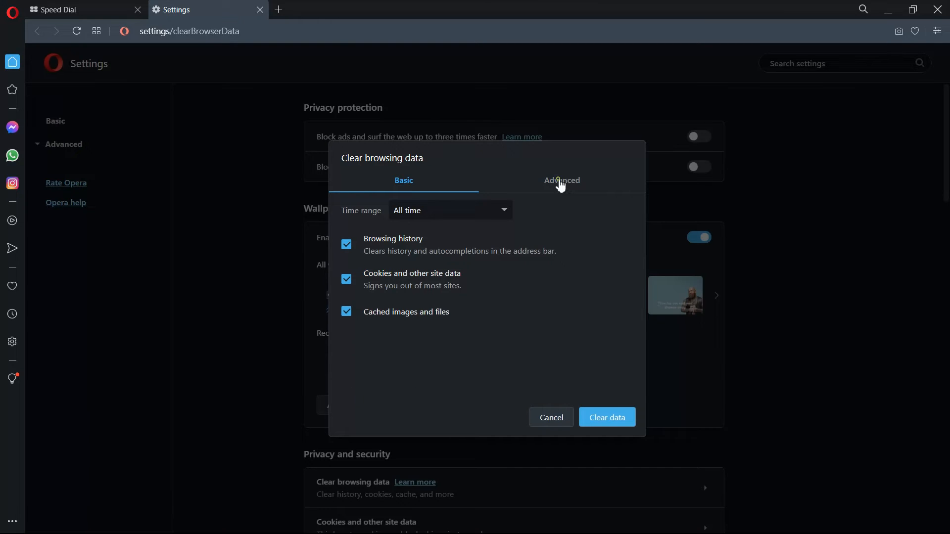
In the Advanced options, tick Autofill form data and Hosted app data for clearing.
{"action": "left_click", "coordinate": [562, 180]}
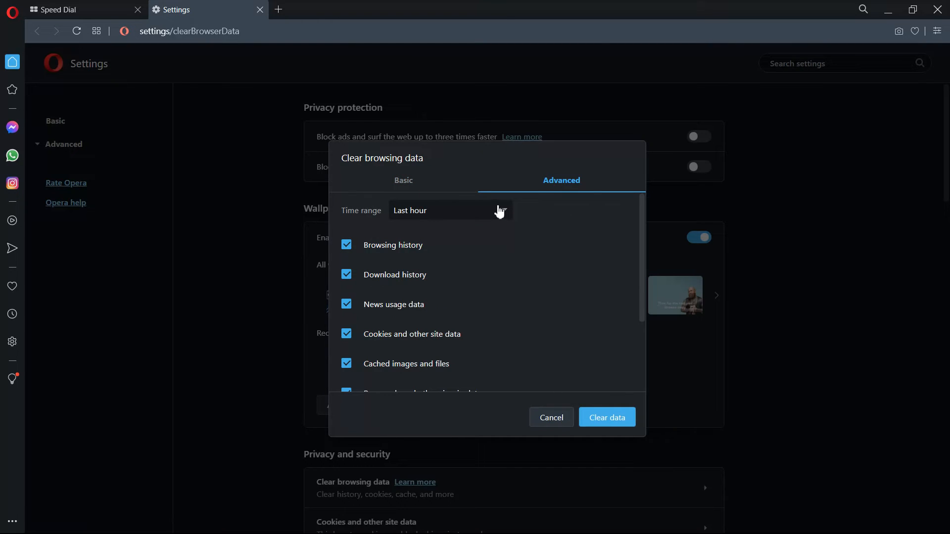
{"action": "left_click", "coordinate": [450, 210]}
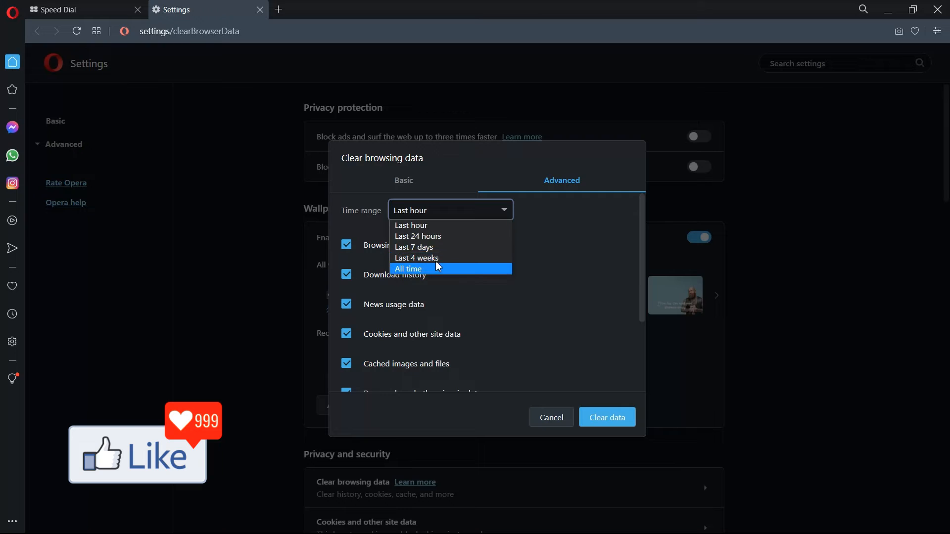
{"action": "mouse_move", "coordinate": [434, 230]}
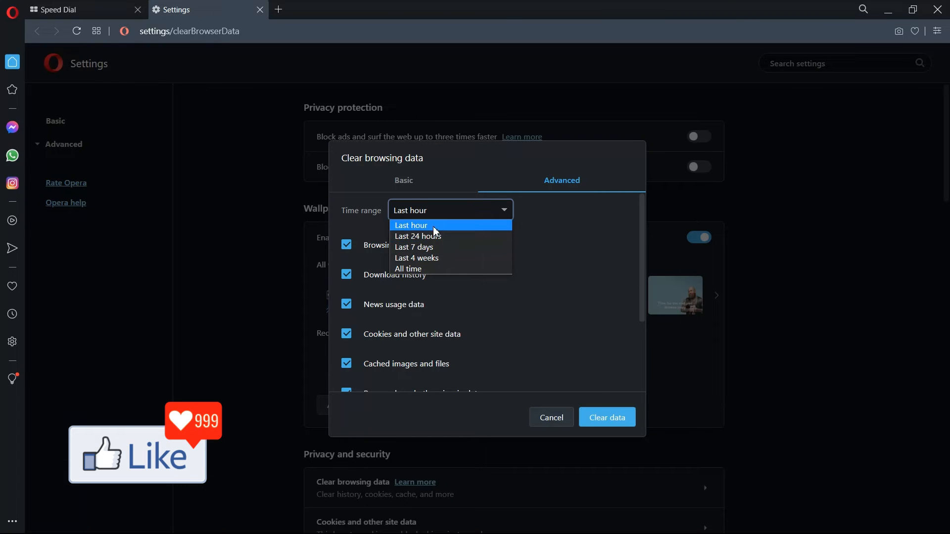
{"action": "mouse_move", "coordinate": [434, 265]}
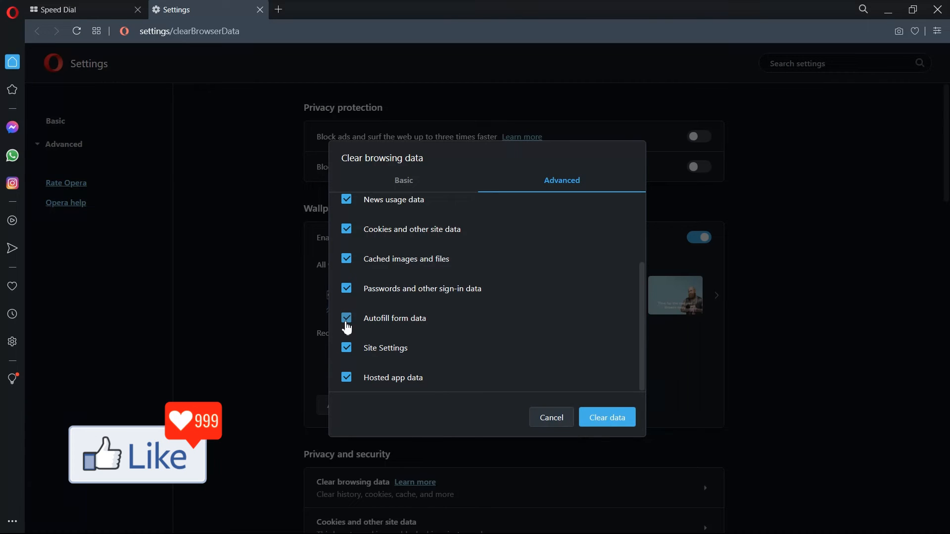
{"action": "left_click", "coordinate": [347, 348]}
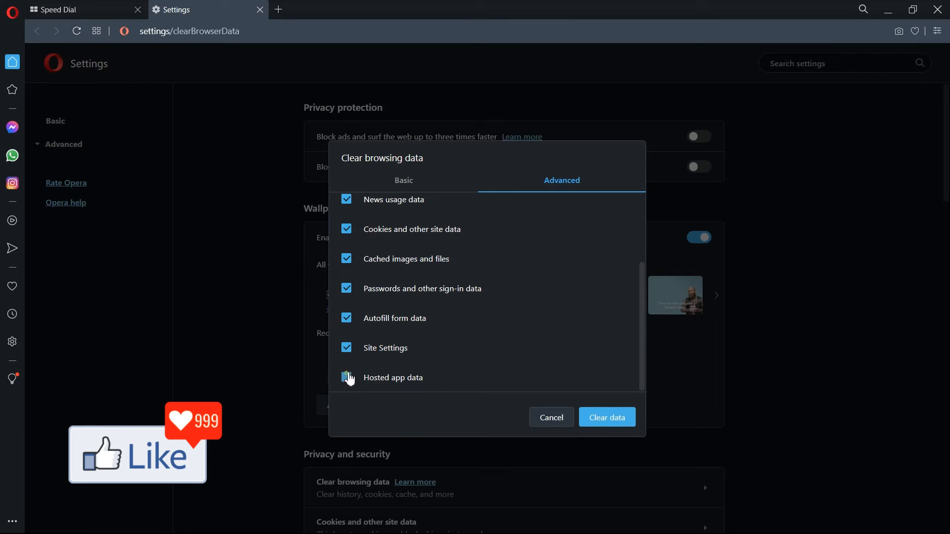
{"action": "left_click", "coordinate": [551, 417]}
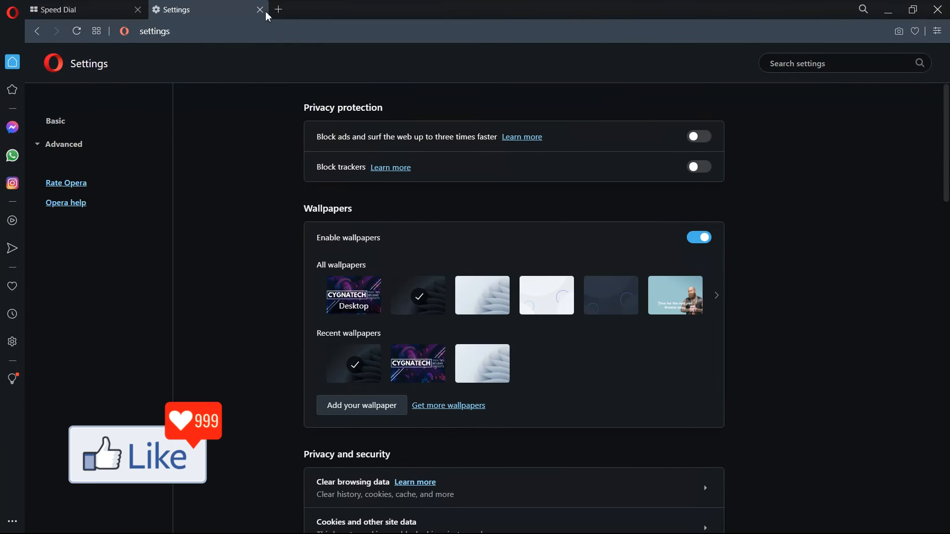
Close the Settings tab and reopen Clear browsing data from Easy Setup's Browsing data Clear option.
{"action": "left_click", "coordinate": [258, 9]}
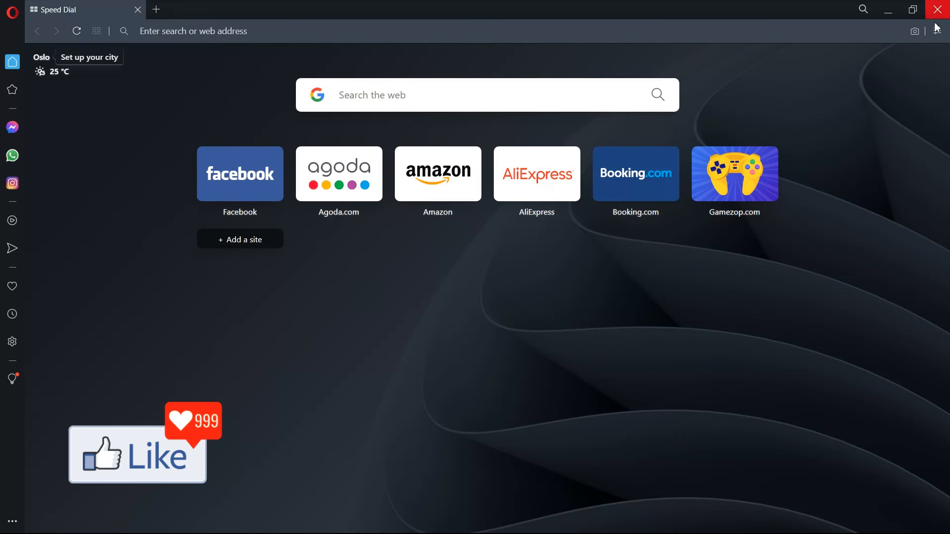
{"action": "left_click", "coordinate": [937, 31]}
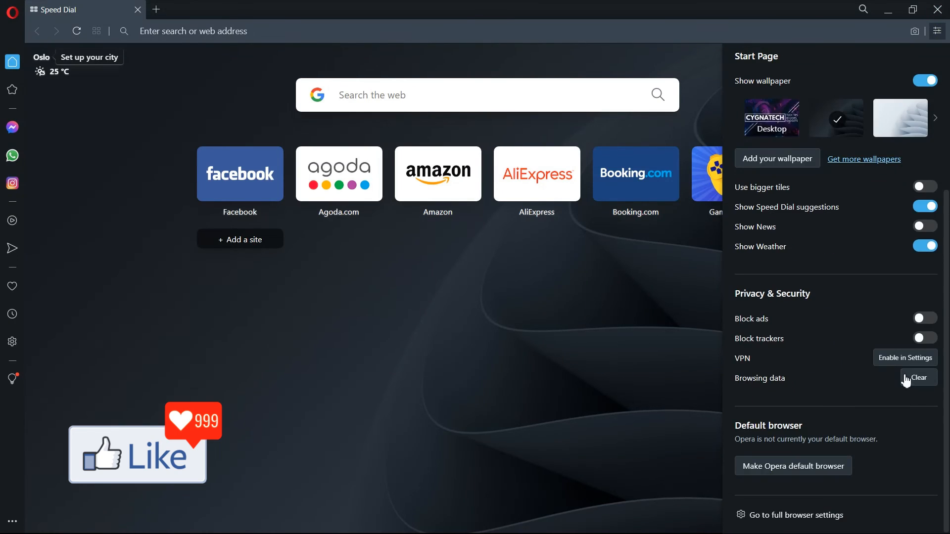
{"action": "left_click", "coordinate": [919, 377]}
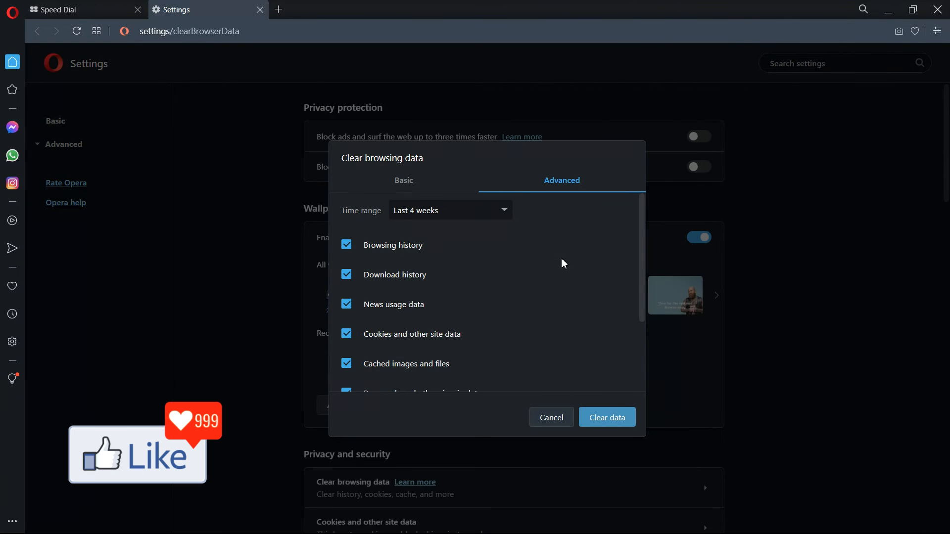
{"action": "mouse_move", "coordinate": [191, 276]}
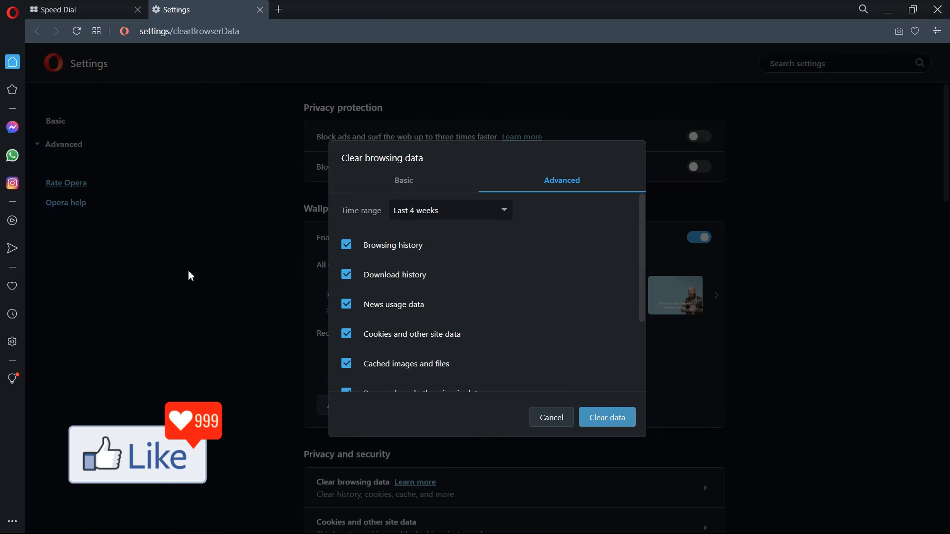